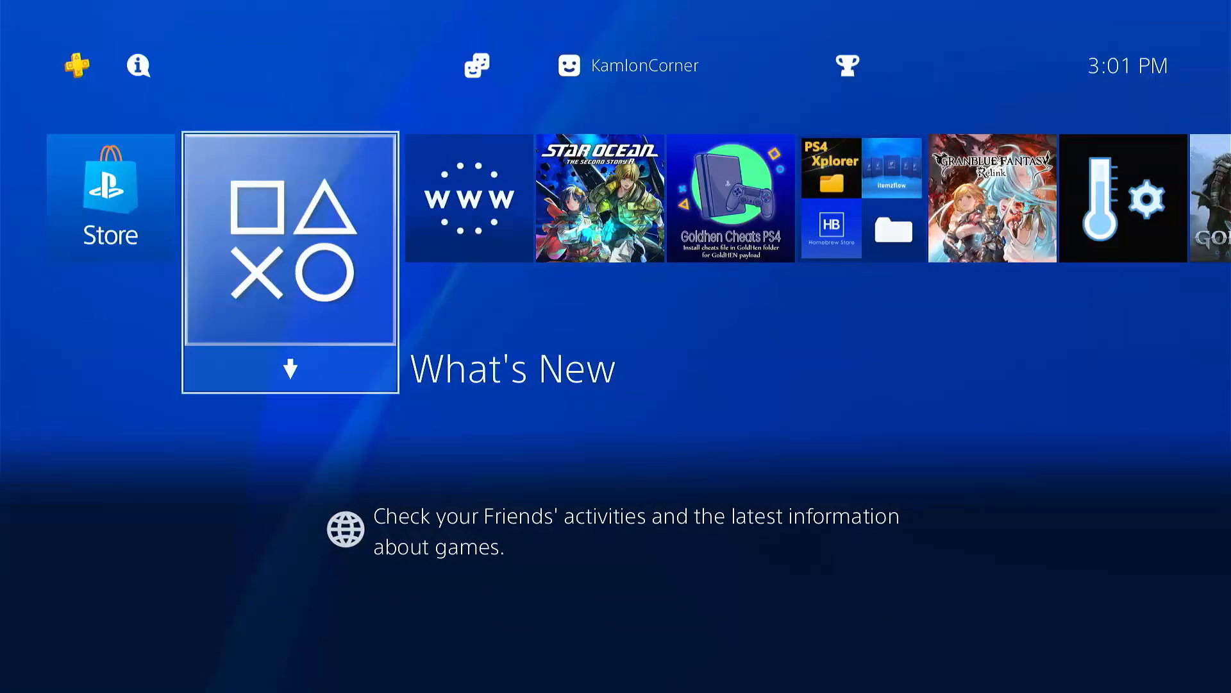
Step: Capture a screenshot of the PS4 home screen via the SHARE menu
scroll(right, 3)
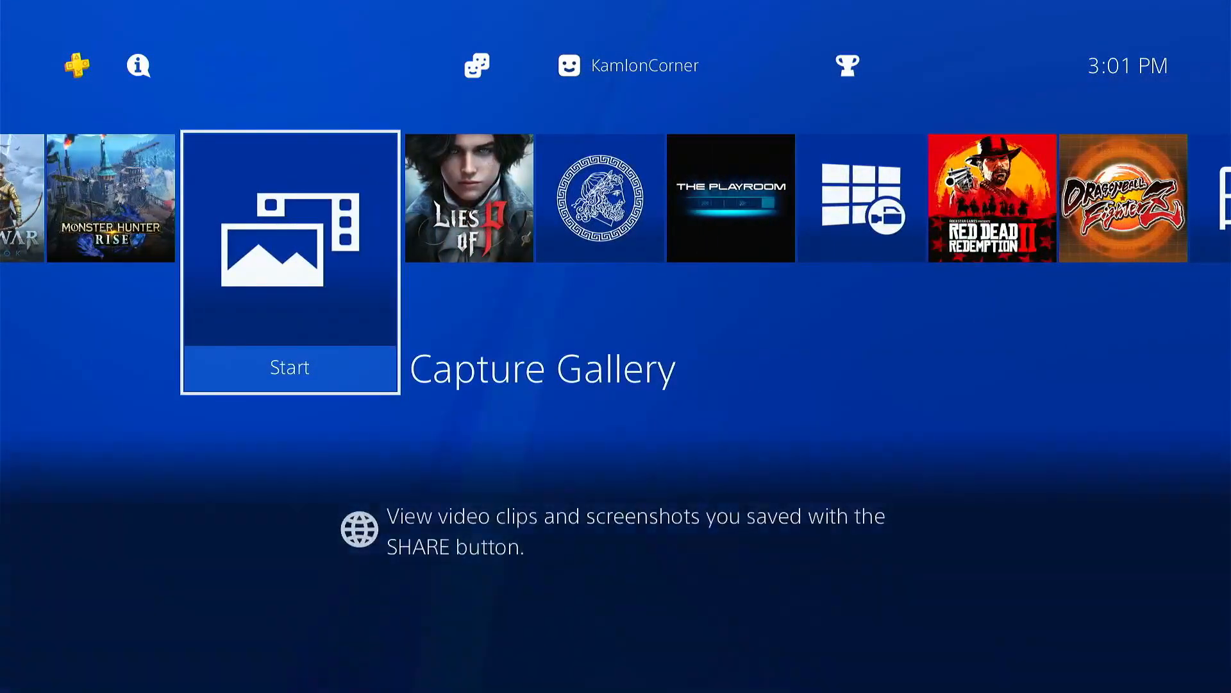
click(290, 369)
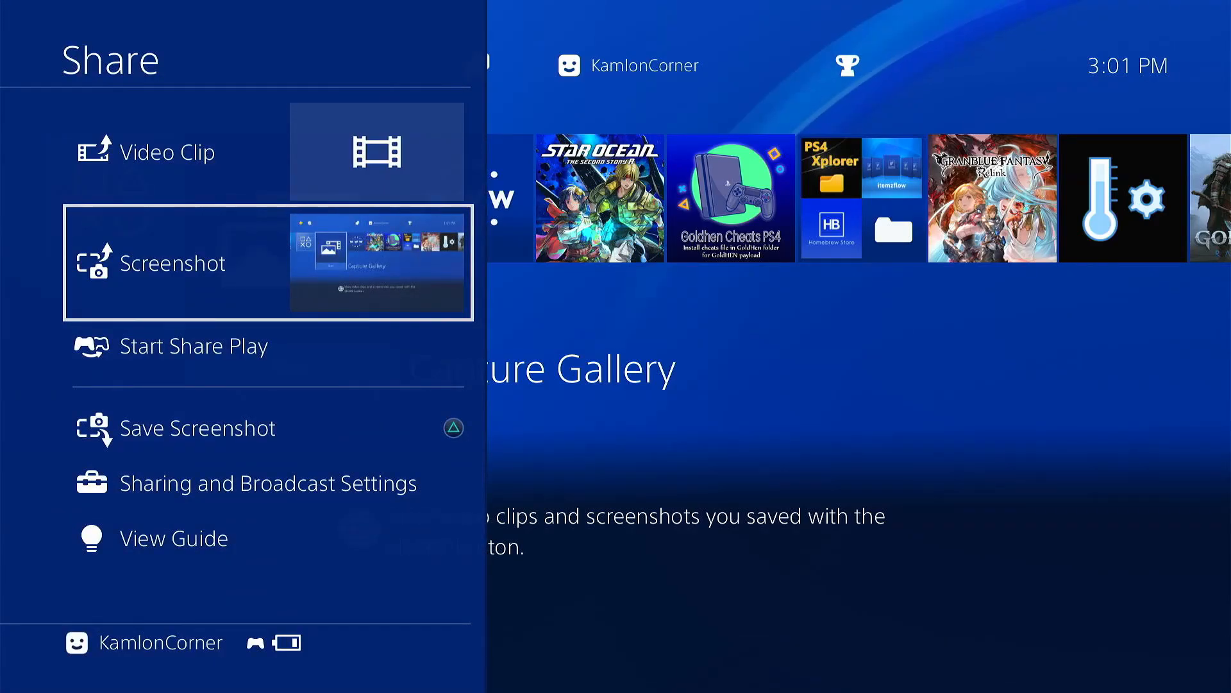
click(197, 427)
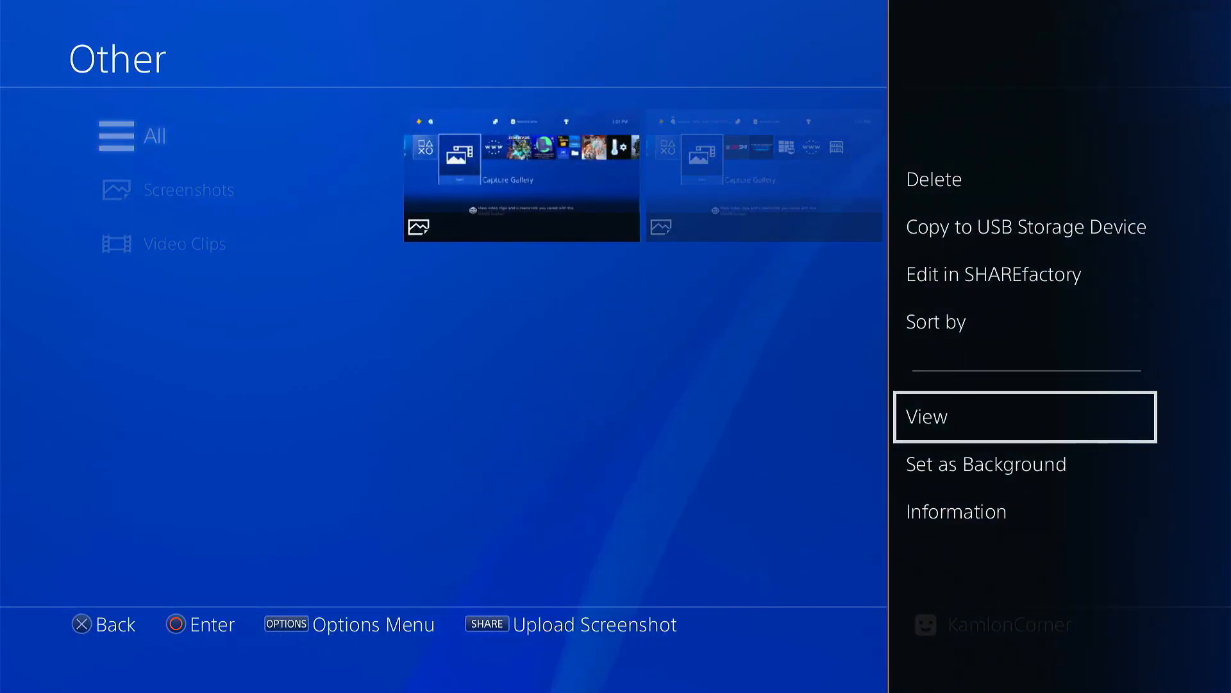
Step: Attempt Copy to USB Storage Device for the screenshots, getting a 'not connected' error
key(up)
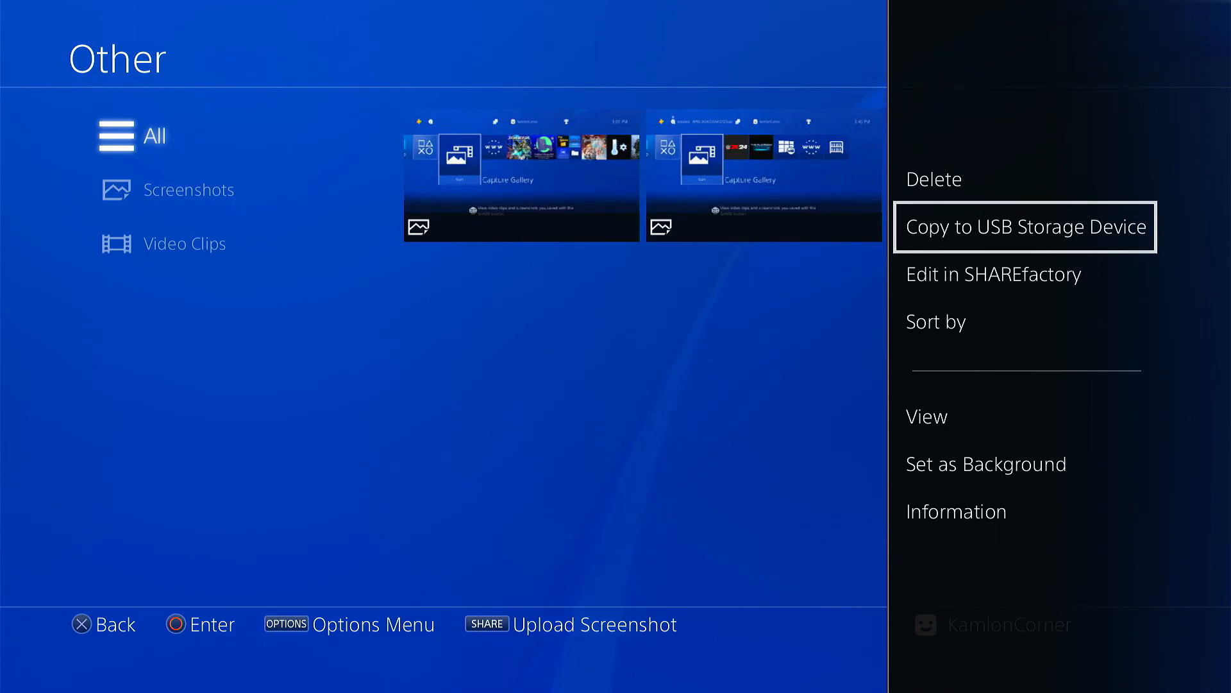
click(1024, 227)
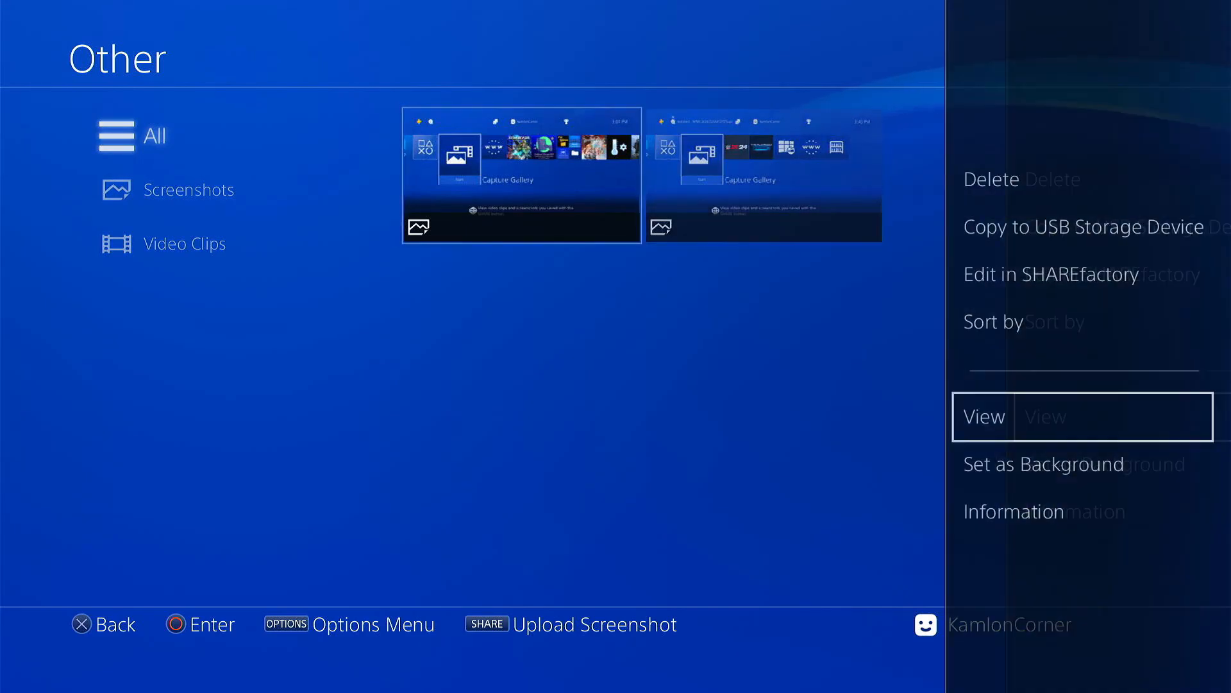
click(1085, 226)
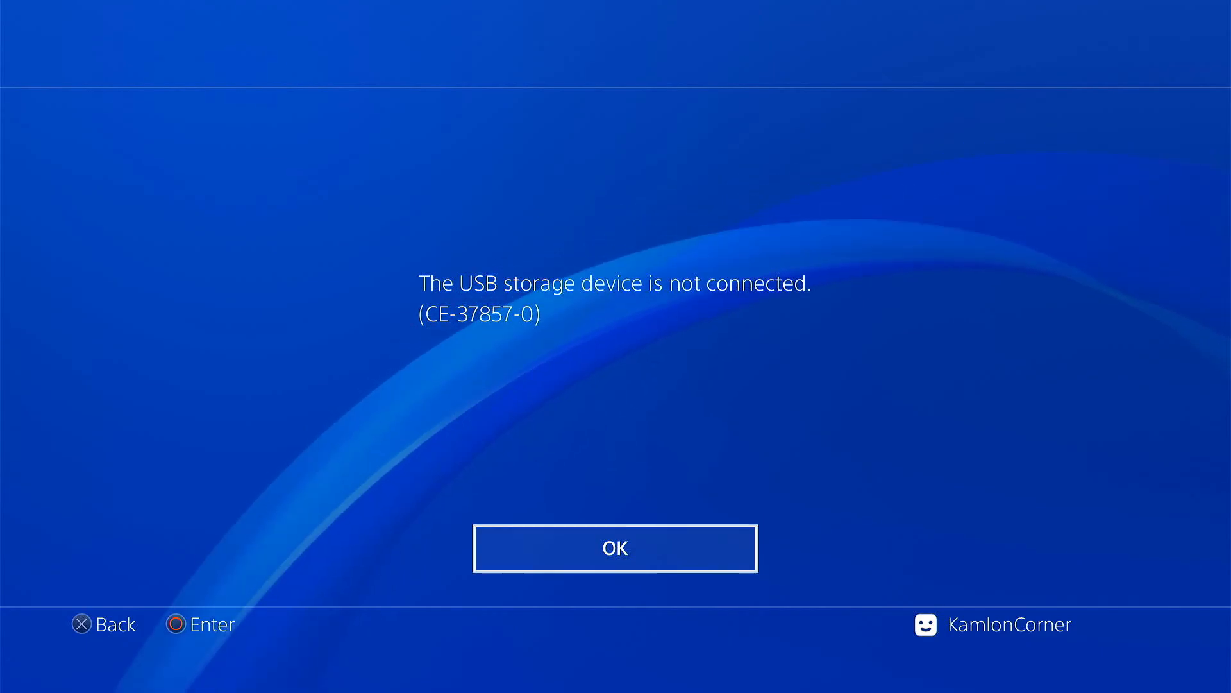
Step: Dismiss the CE-37857-0 USB storage device not connected error
click(615, 548)
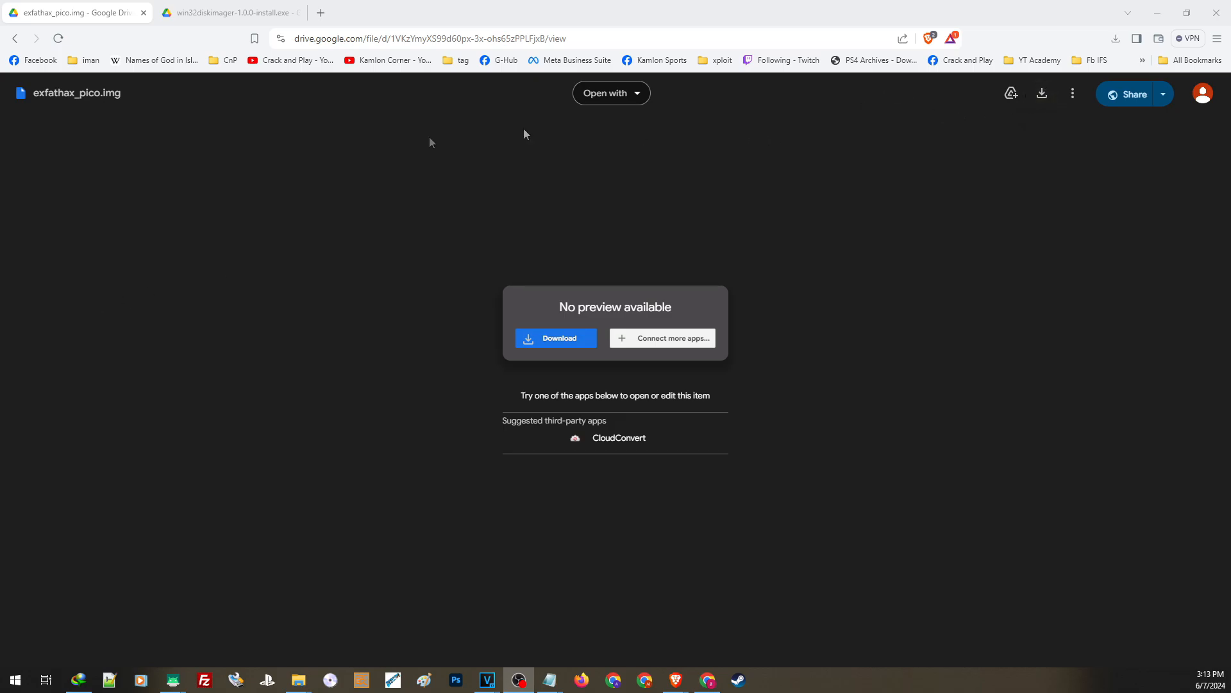
Step: Download exfathax_pico.img from its Google Drive page
click(228, 12)
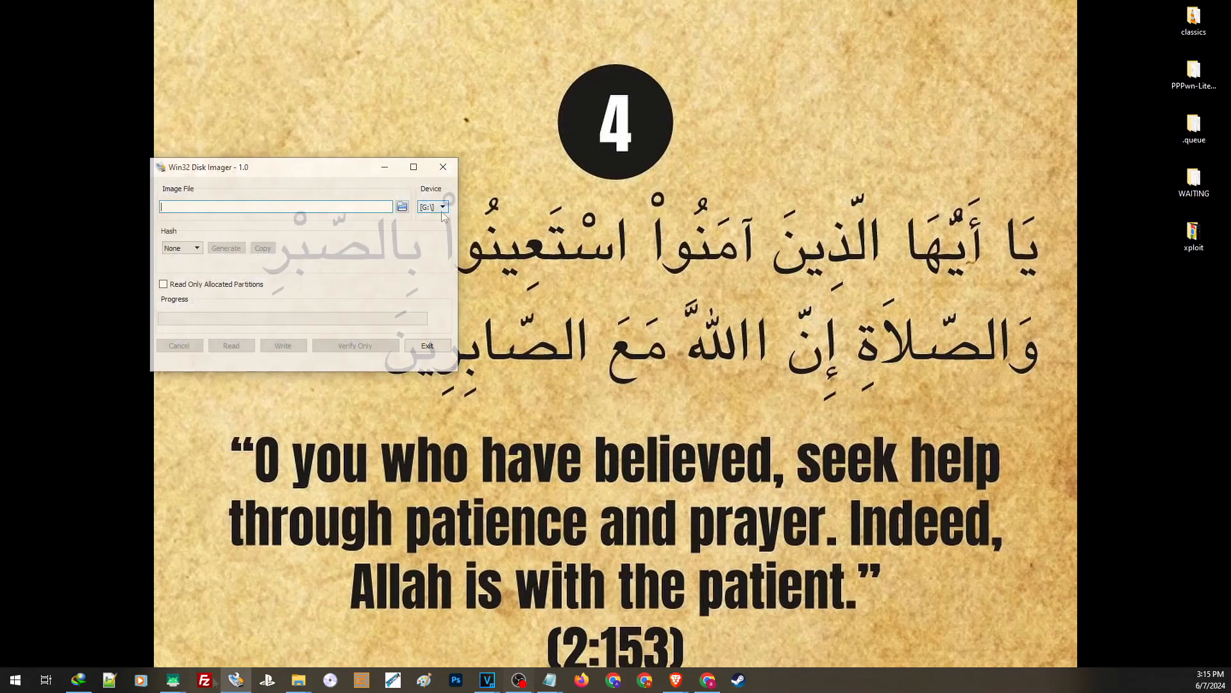
Step: Select G:\ as the target device and check NEW VOLUME (G:) in This PC
click(443, 206)
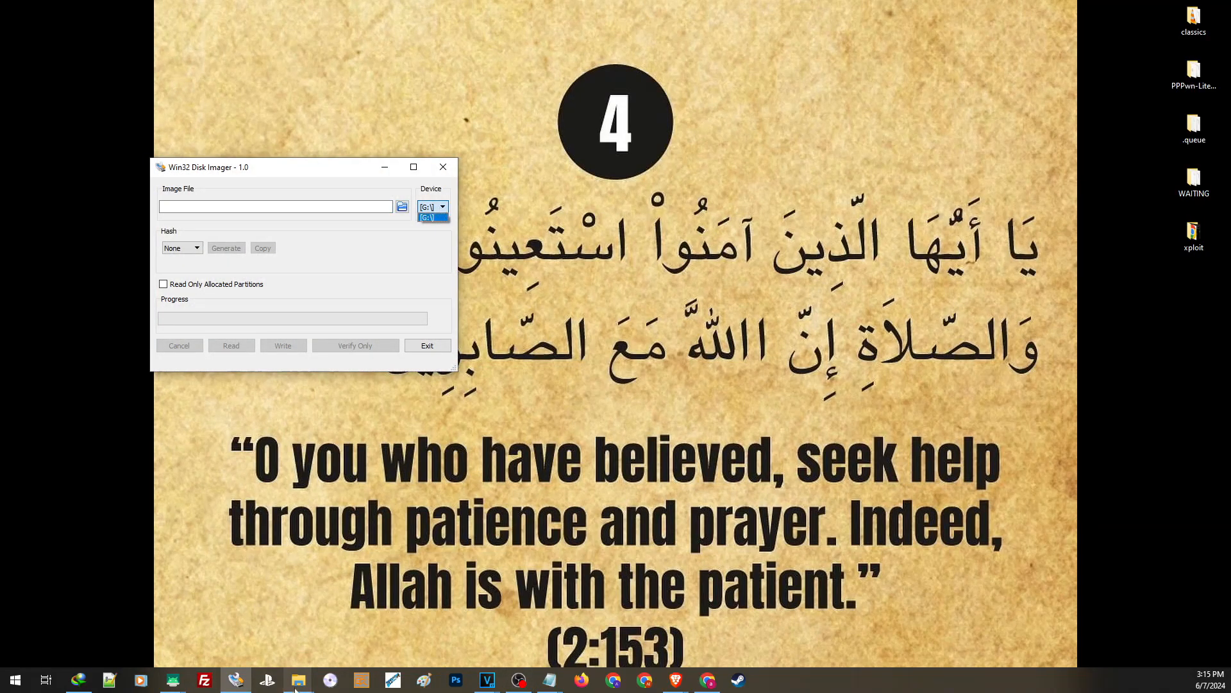
click(443, 207)
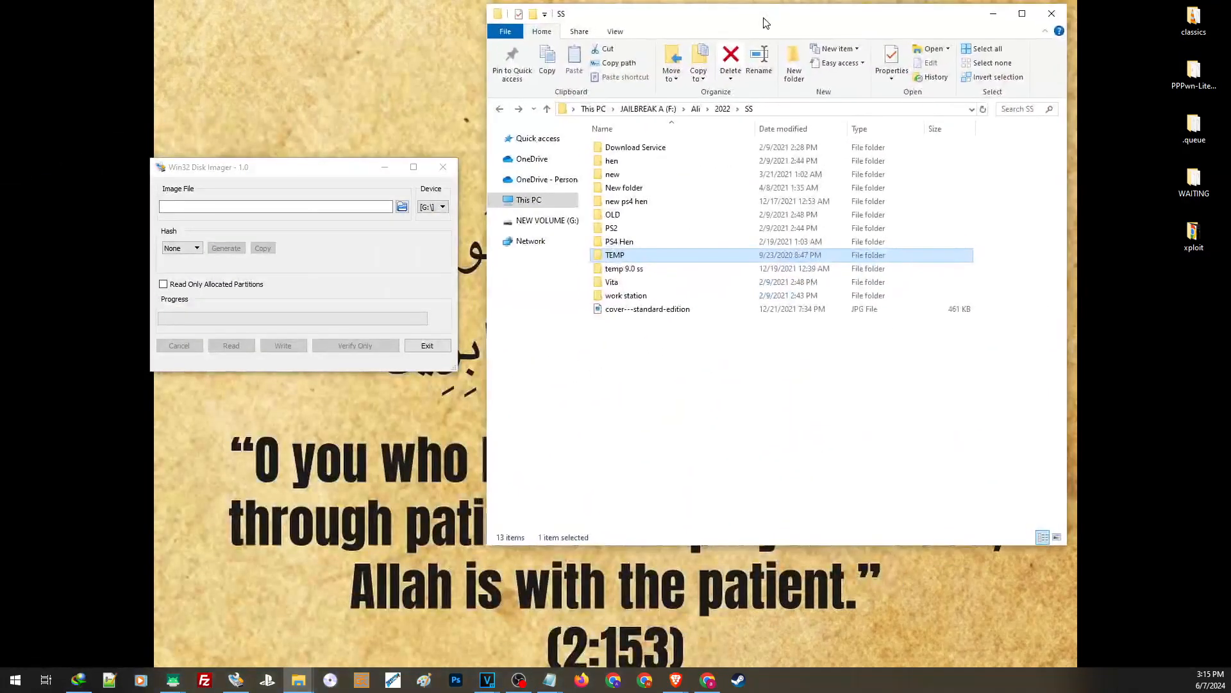
click(527, 200)
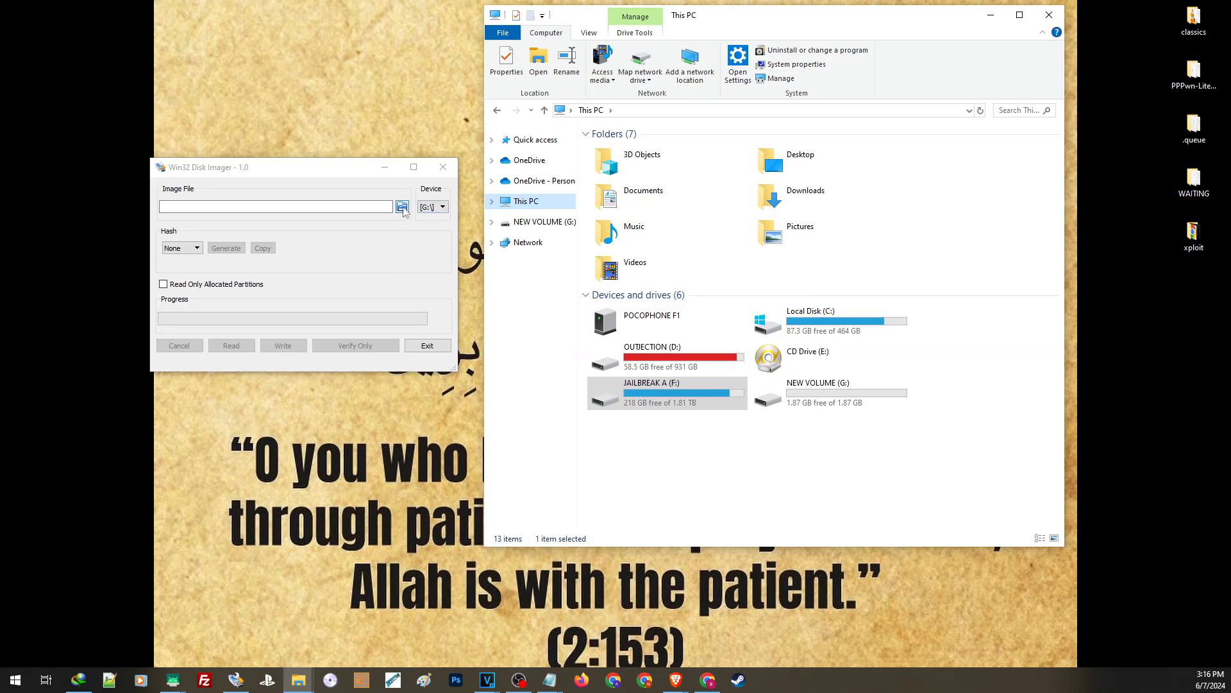
Step: Write exfathax_pico.img from Downloads onto NEW VOLUME (G:) and confirm success
click(402, 205)
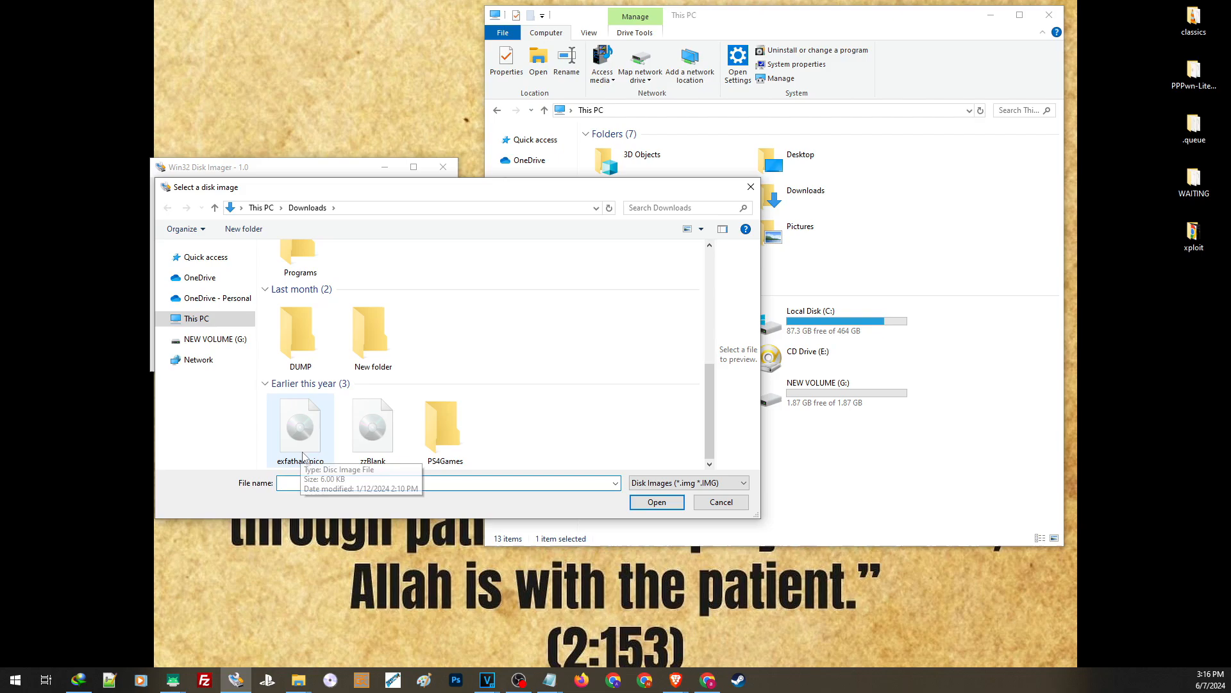
click(655, 502)
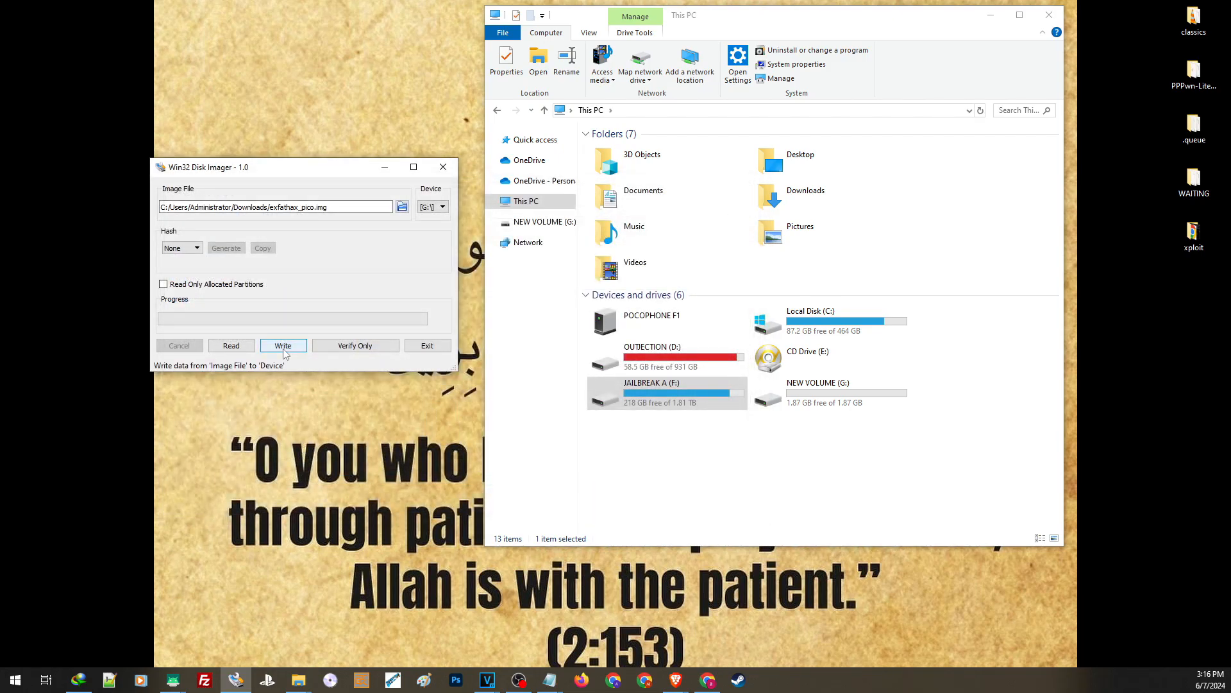
click(282, 345)
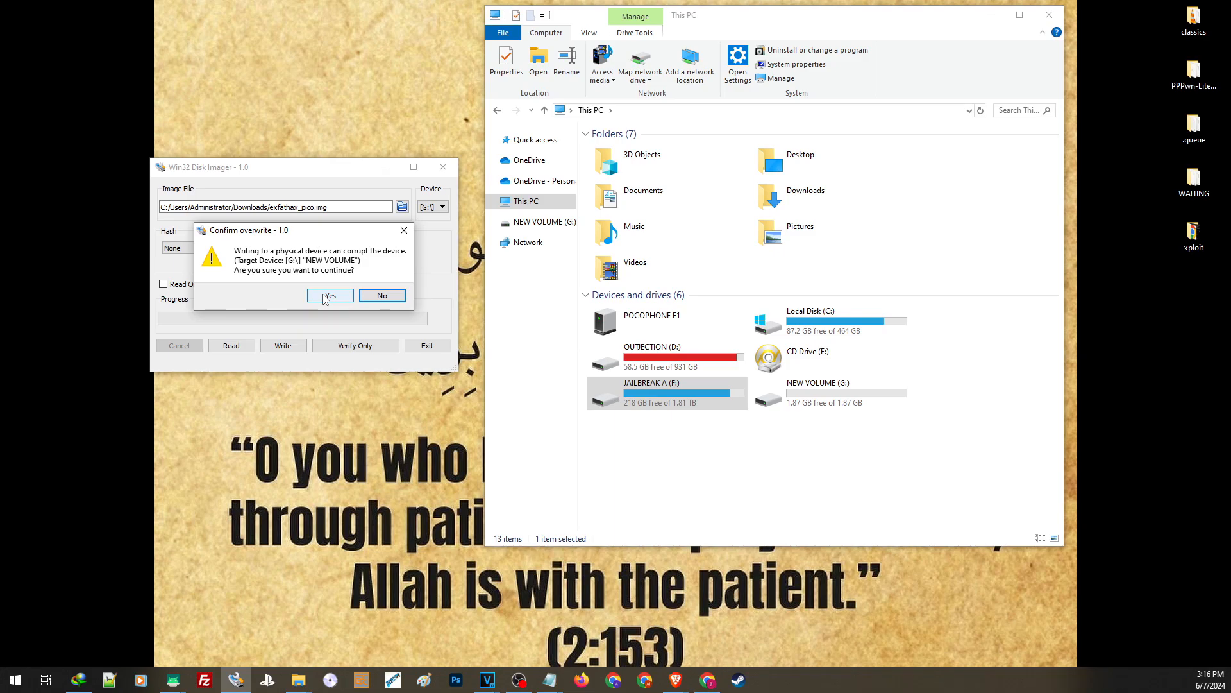
mouse_move(327, 299)
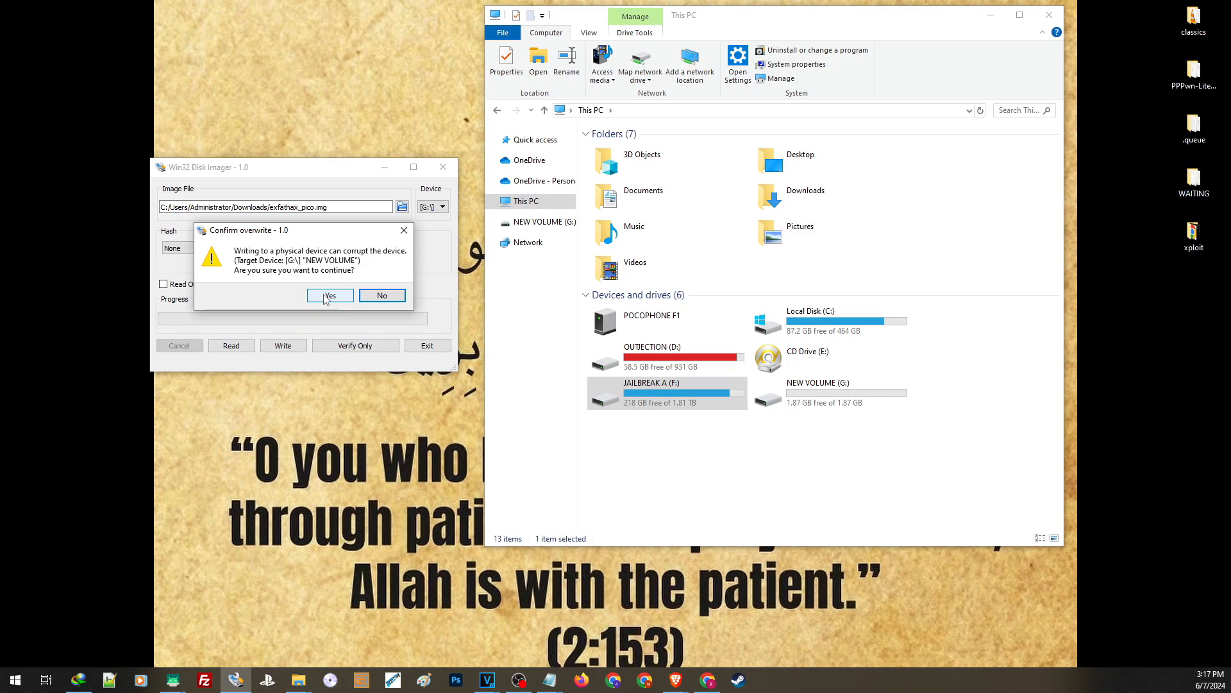
click(330, 295)
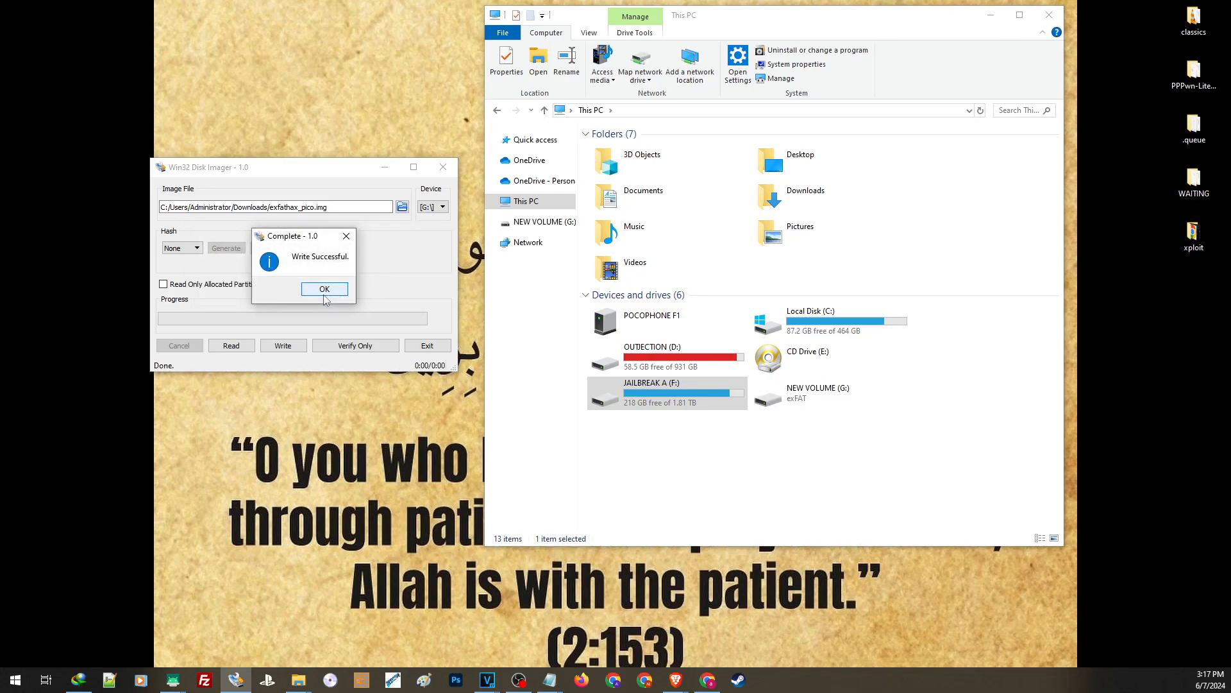
click(325, 289)
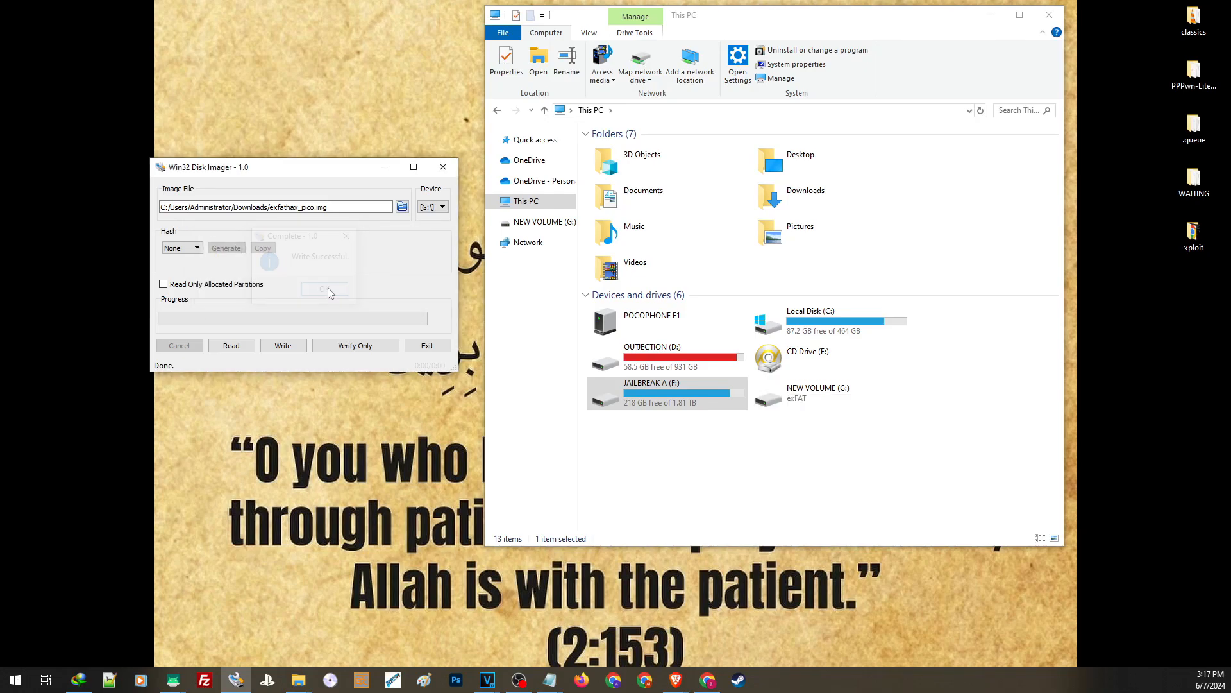
click(324, 289)
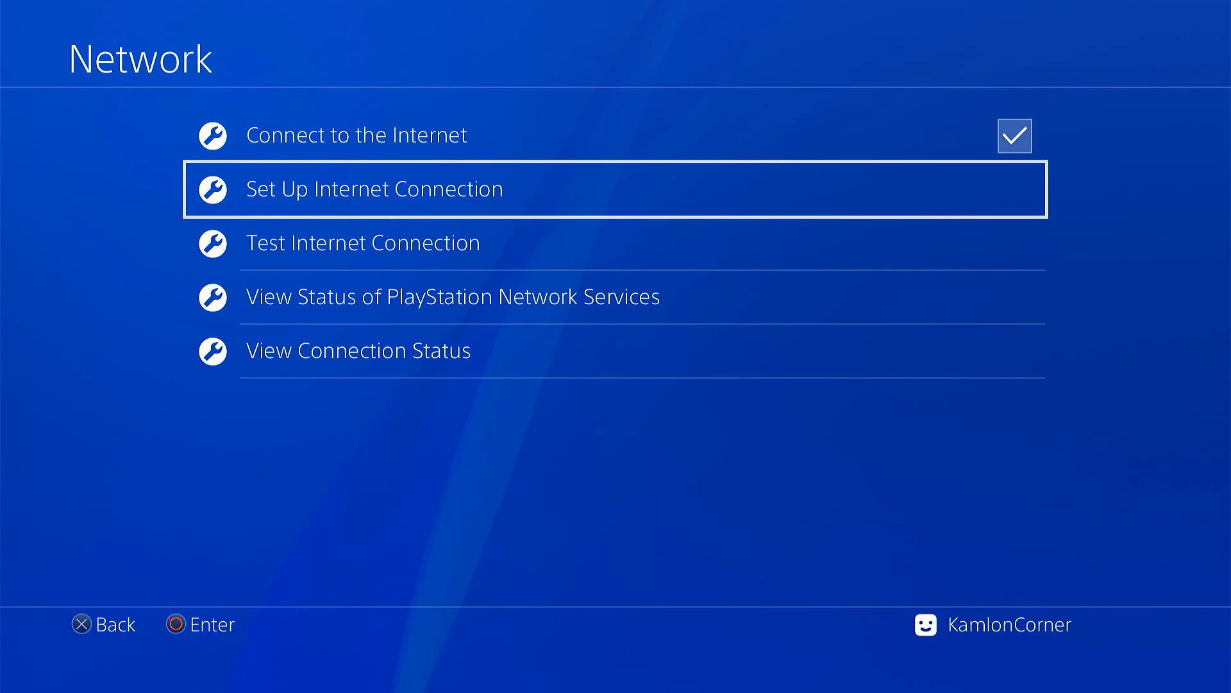
Step: Set up the connection with manual DNS 62.210.38.117, no proxy, and test it
click(373, 189)
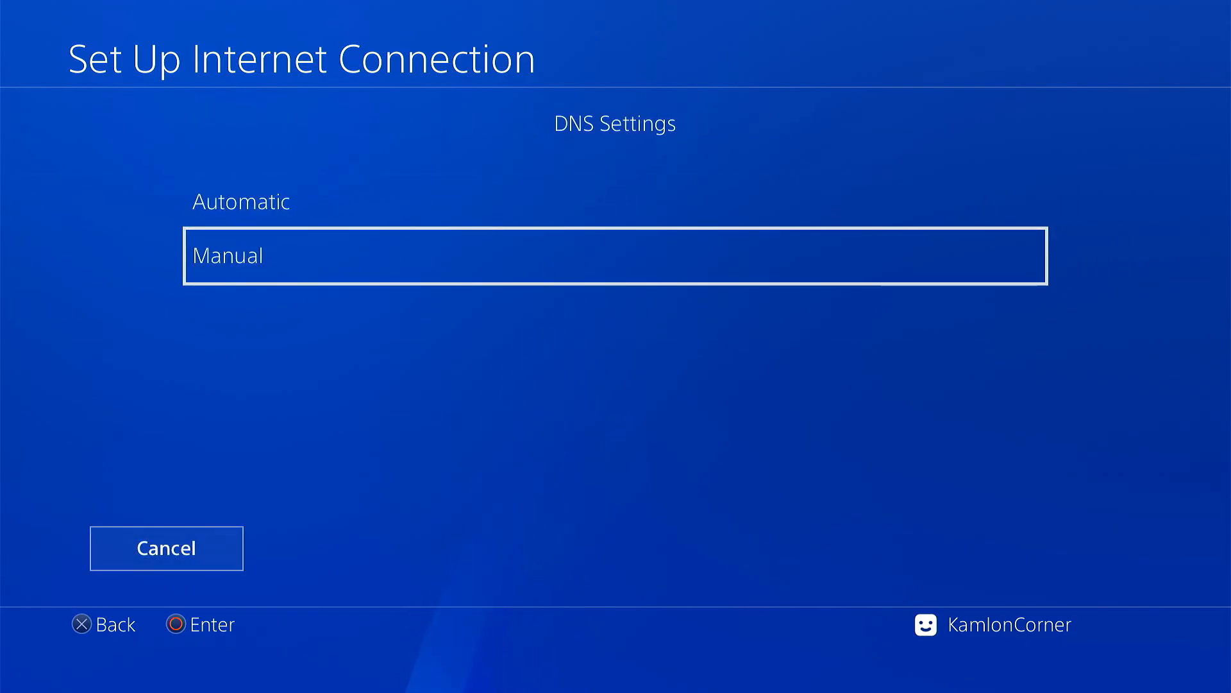
click(614, 254)
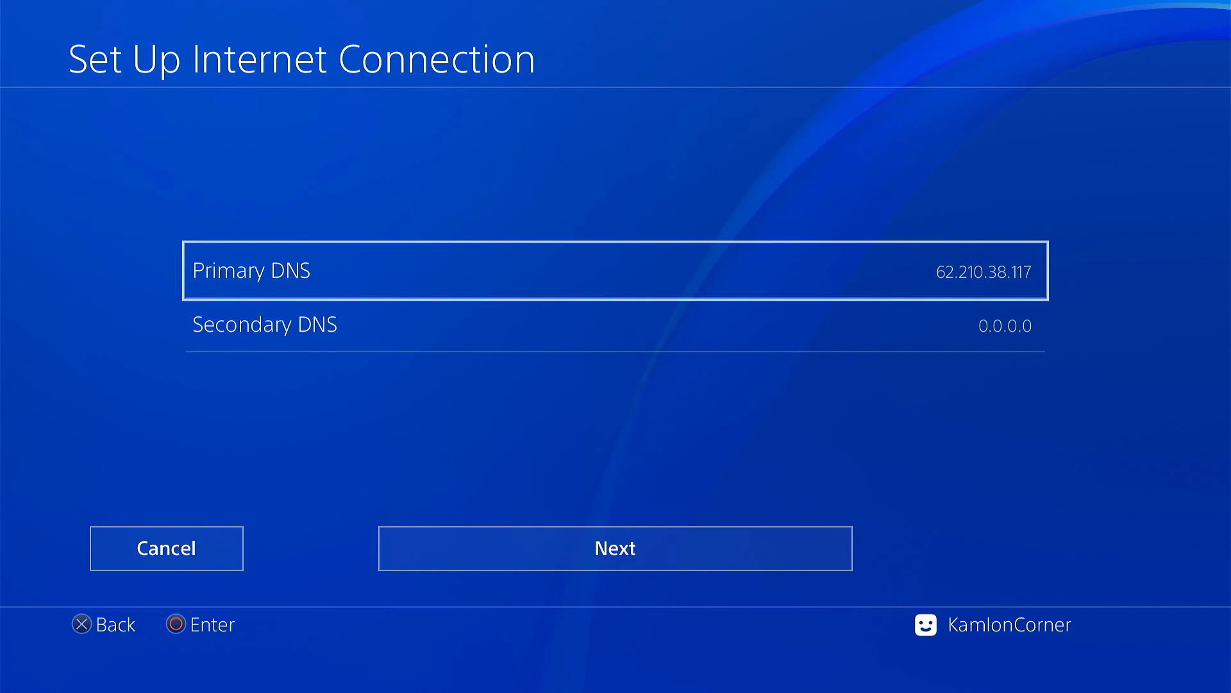
click(614, 547)
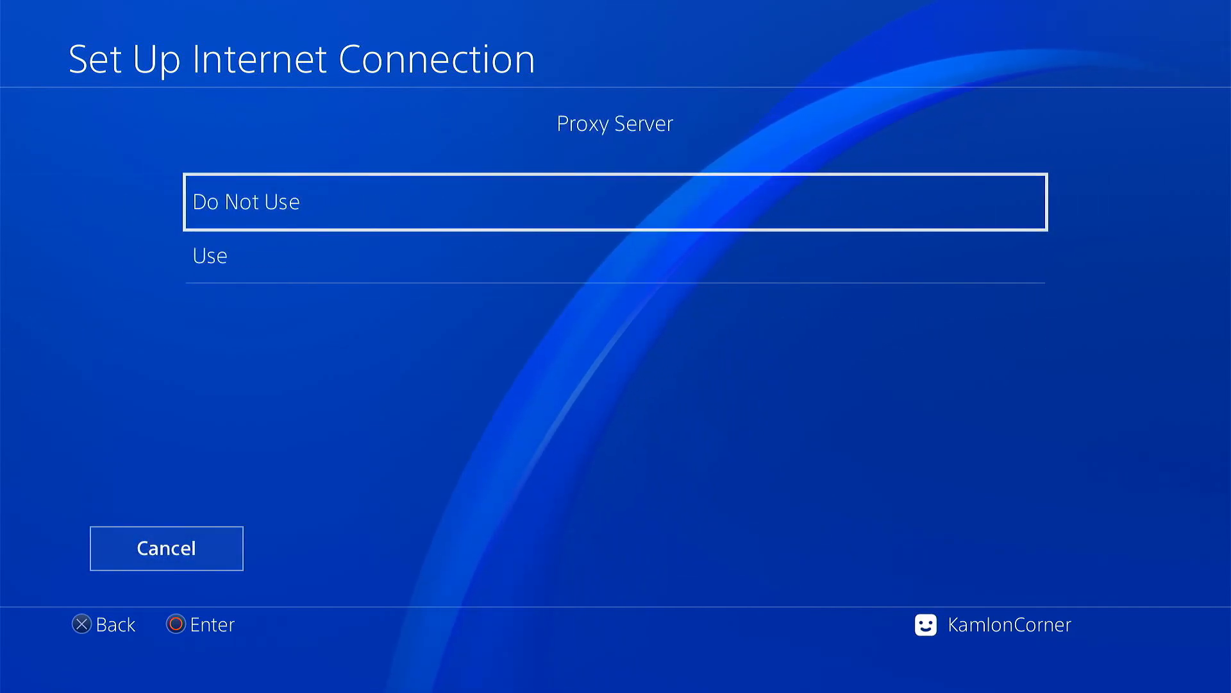
click(614, 201)
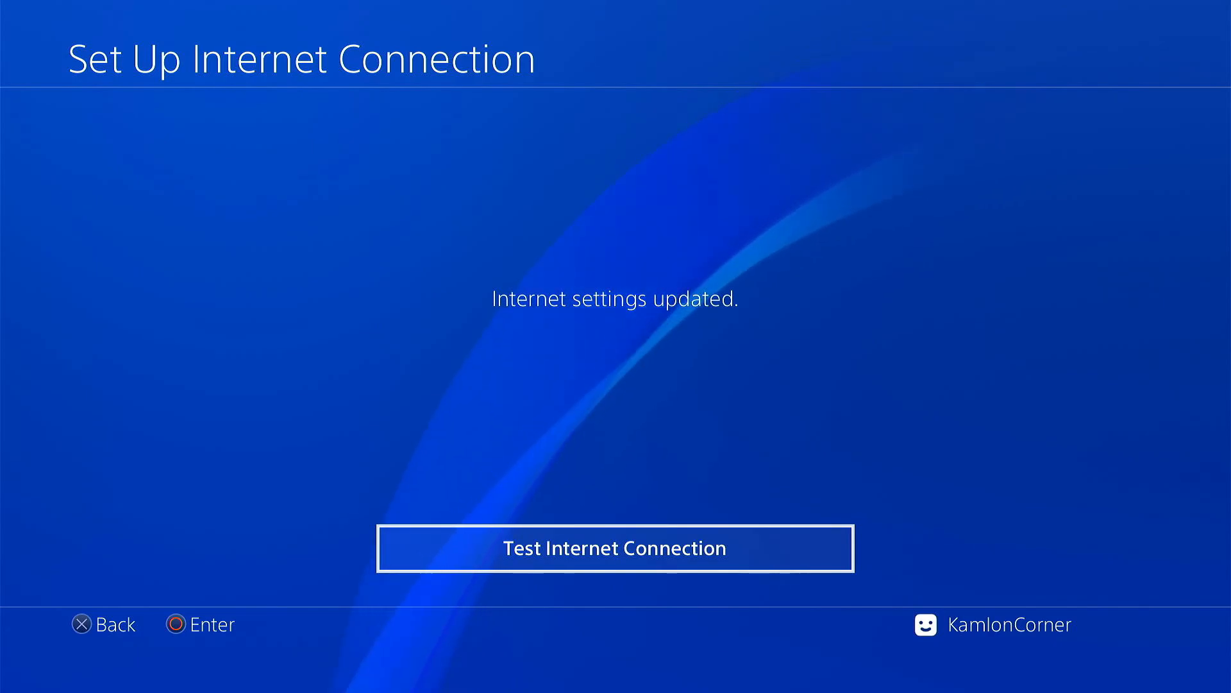
click(613, 548)
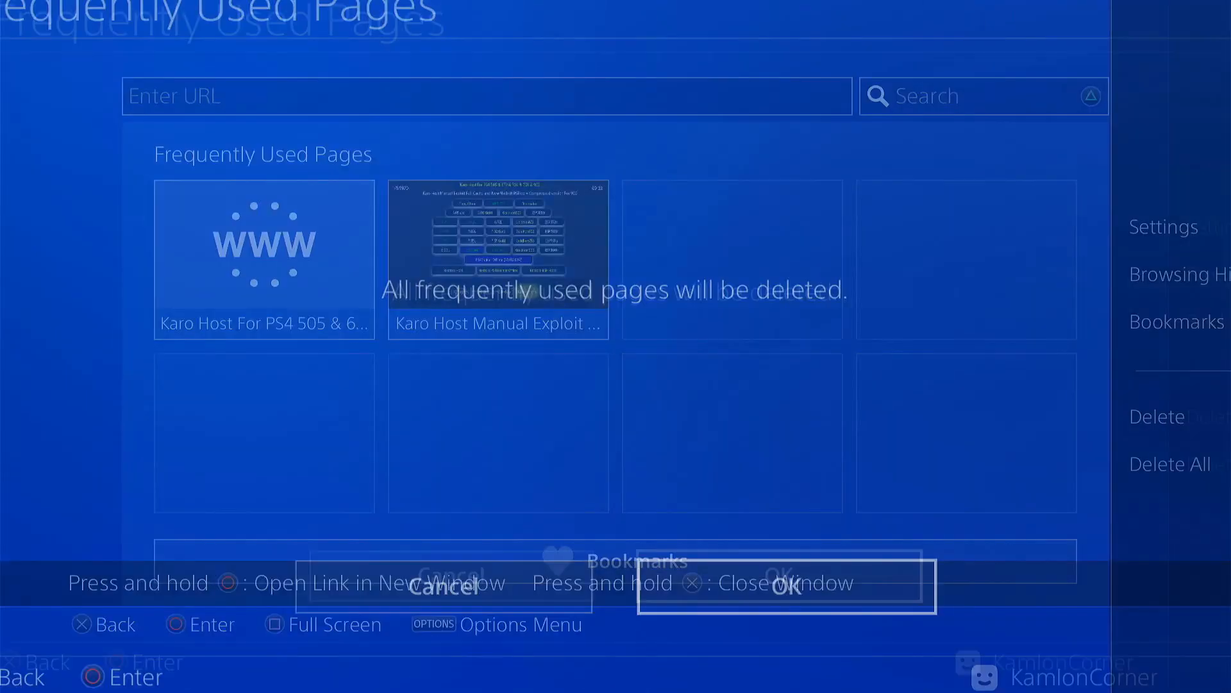
Step: Delete all frequently used pages and return to the empty start page
click(782, 583)
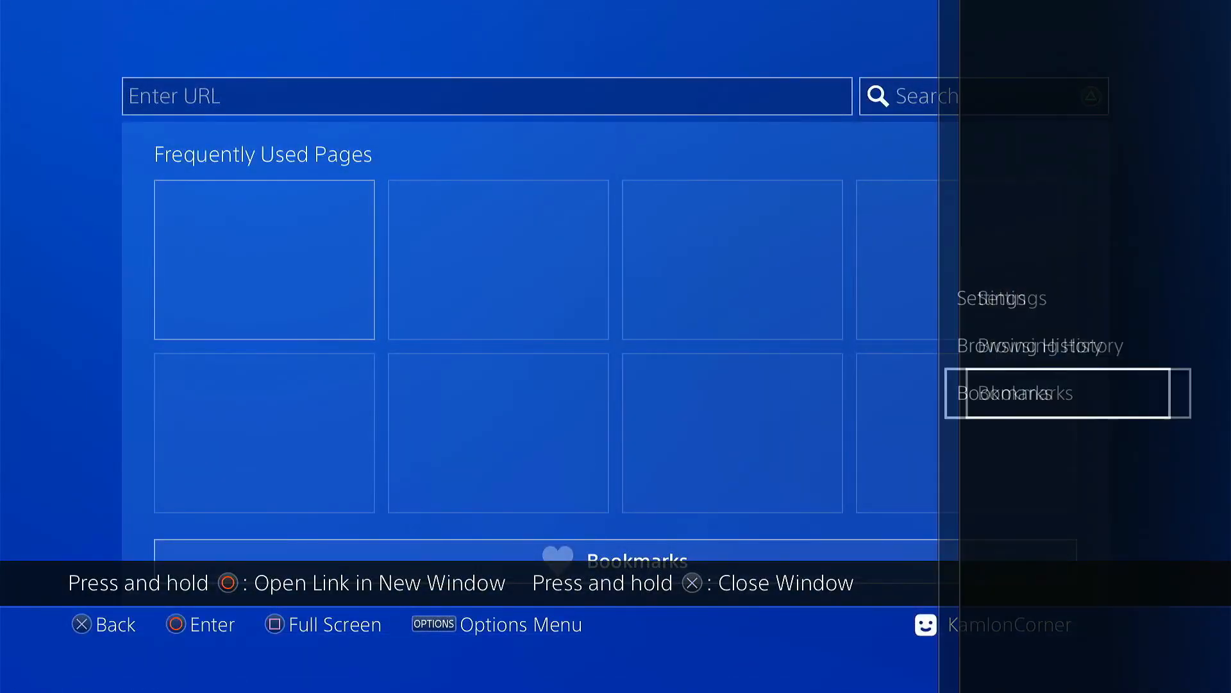
click(1008, 299)
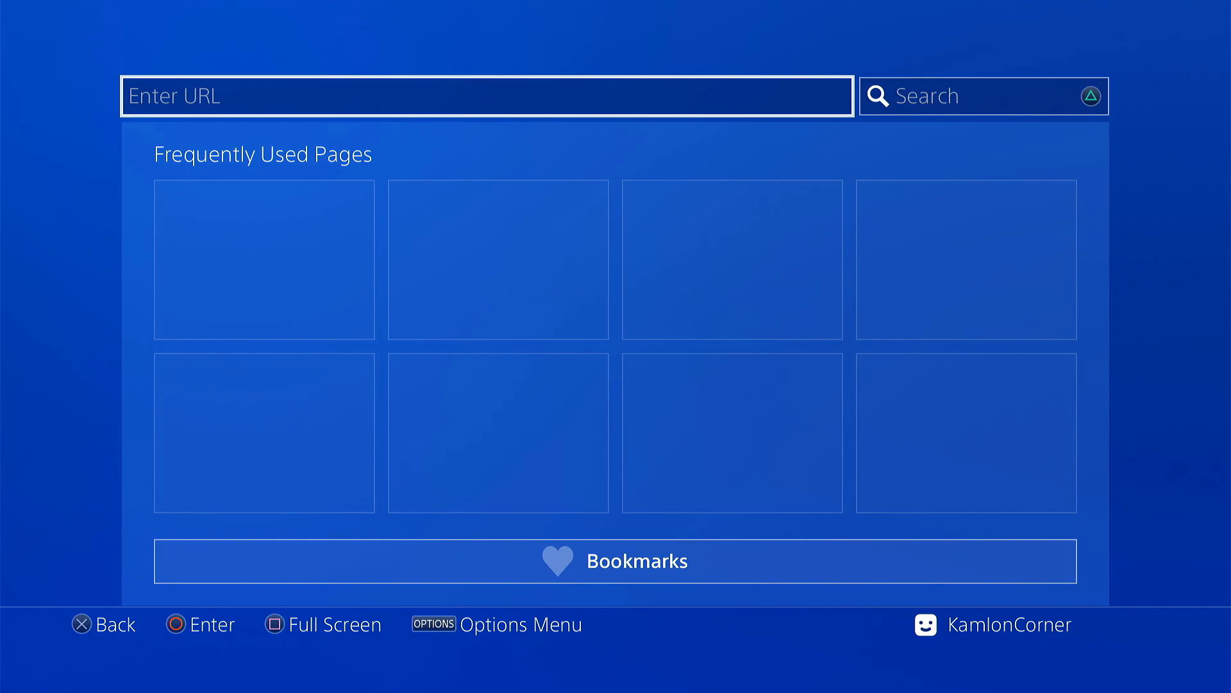
Step: Load the Karo Host site and select the Goldhen900 payload
click(485, 97)
text(http://karo218.ir/)
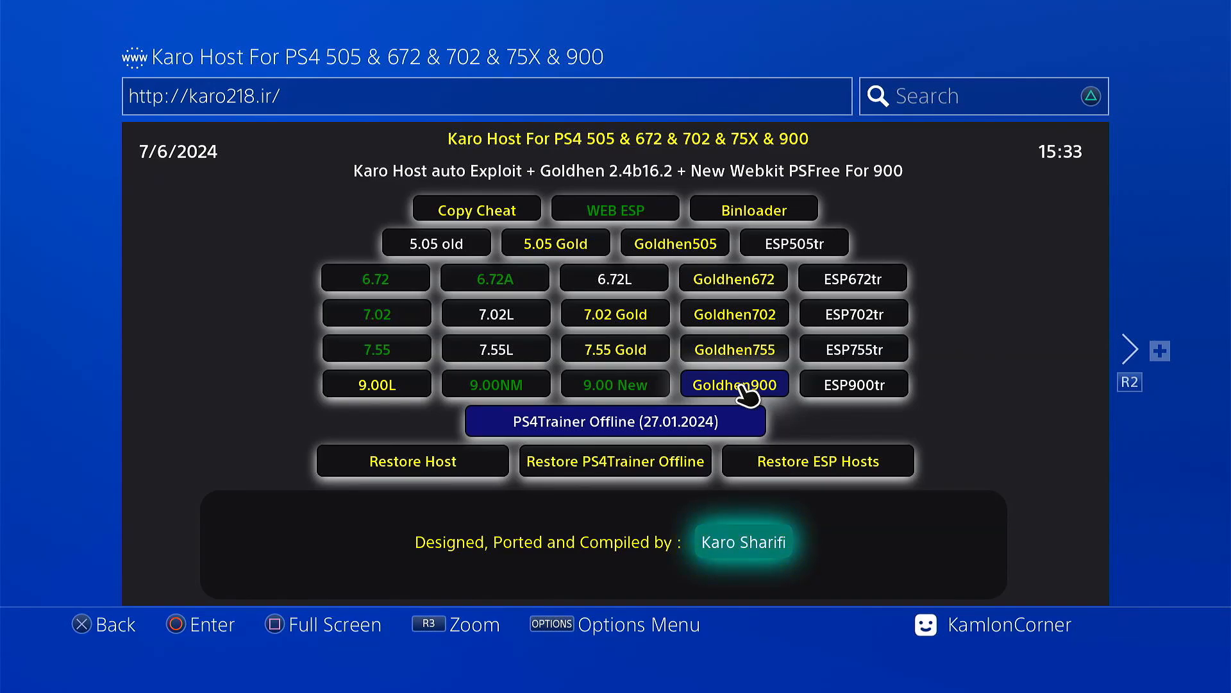
click(733, 383)
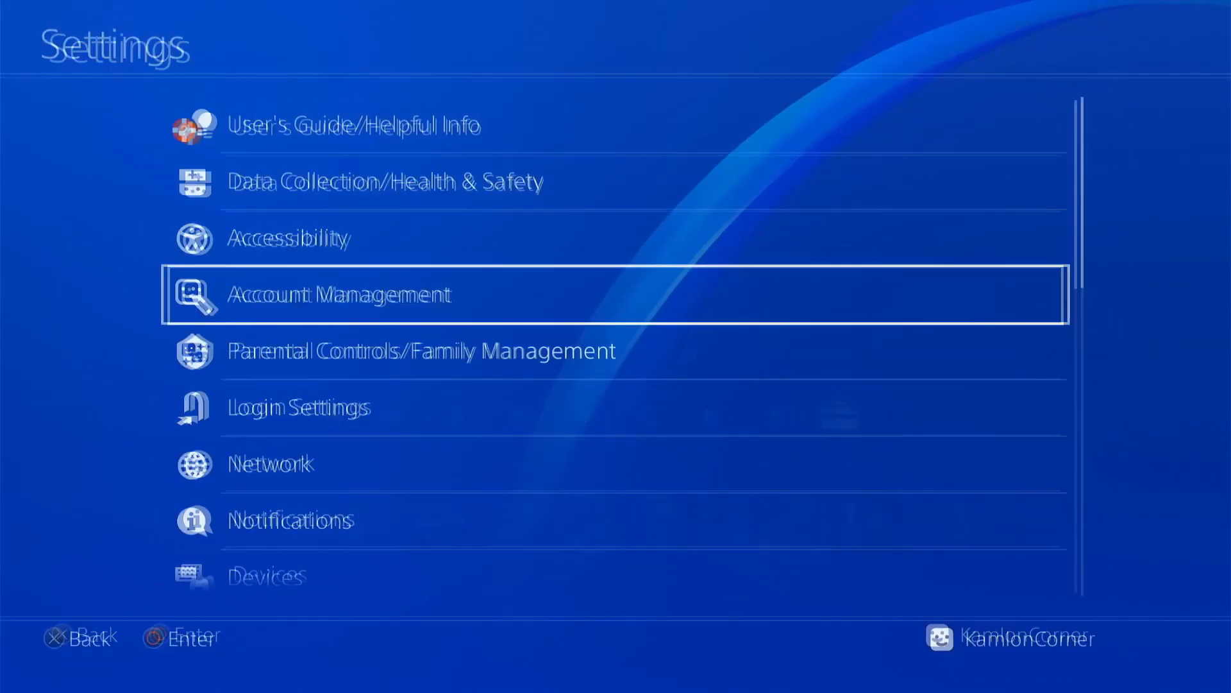
Step: Launch the host from User's Guide and acknowledge the insert-USB prompt to load GoldHEN
click(270, 463)
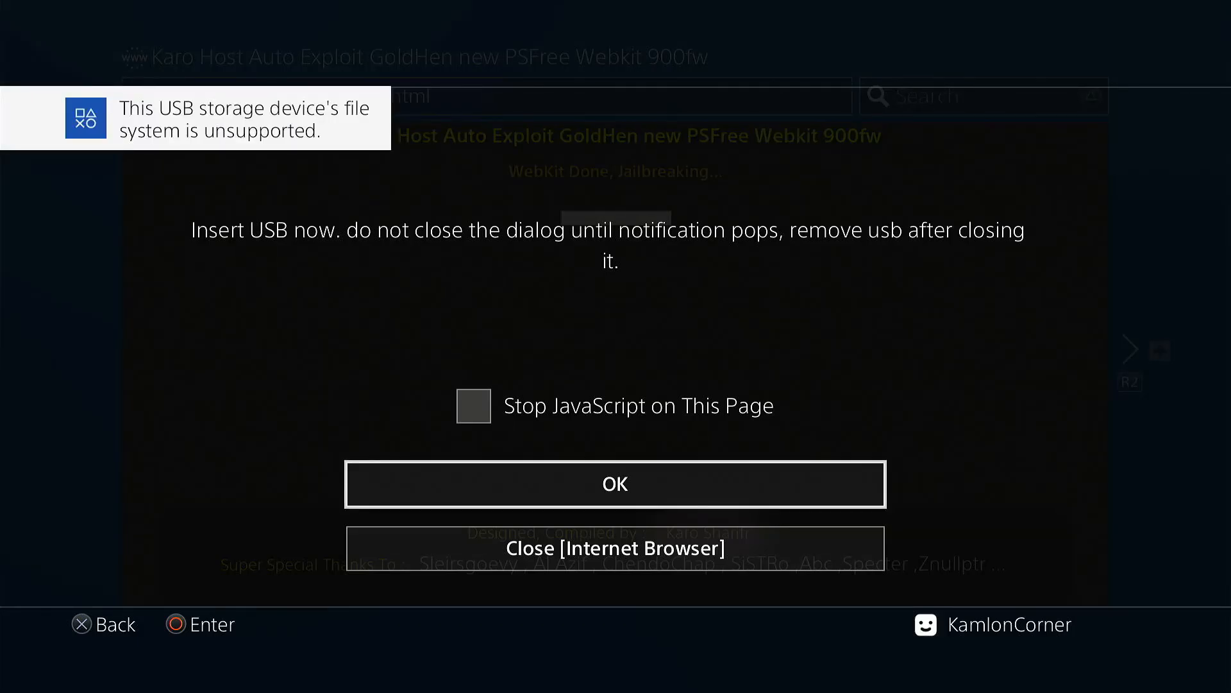
click(614, 484)
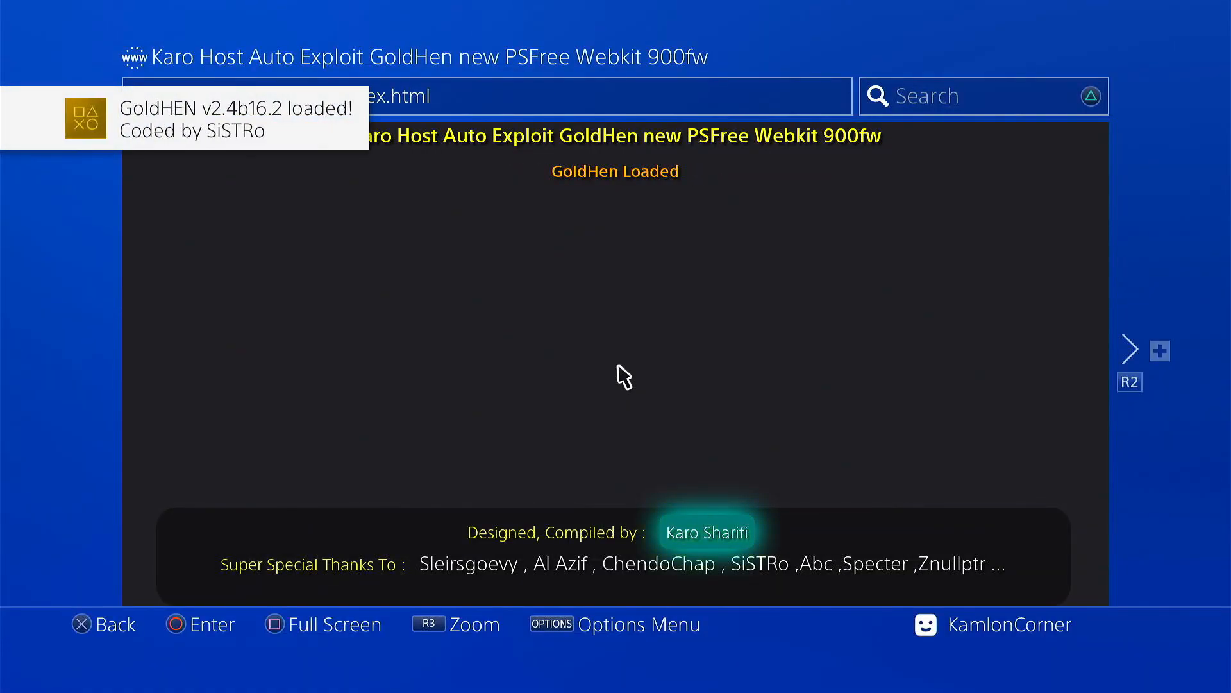